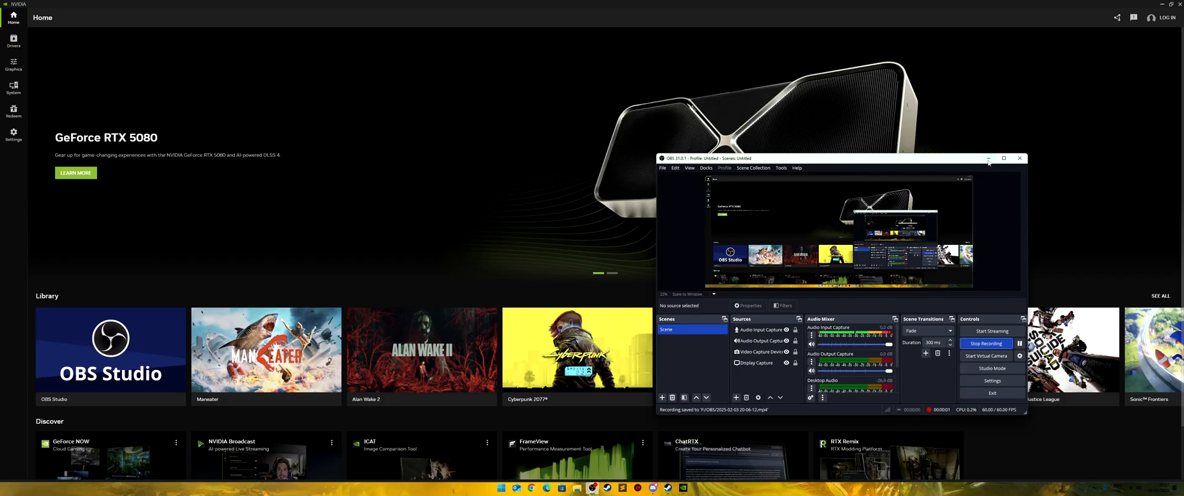
# - Minimize the OBS Studio window so the NVIDIA App Home page shows unobstructed
pyautogui.click(988, 158)
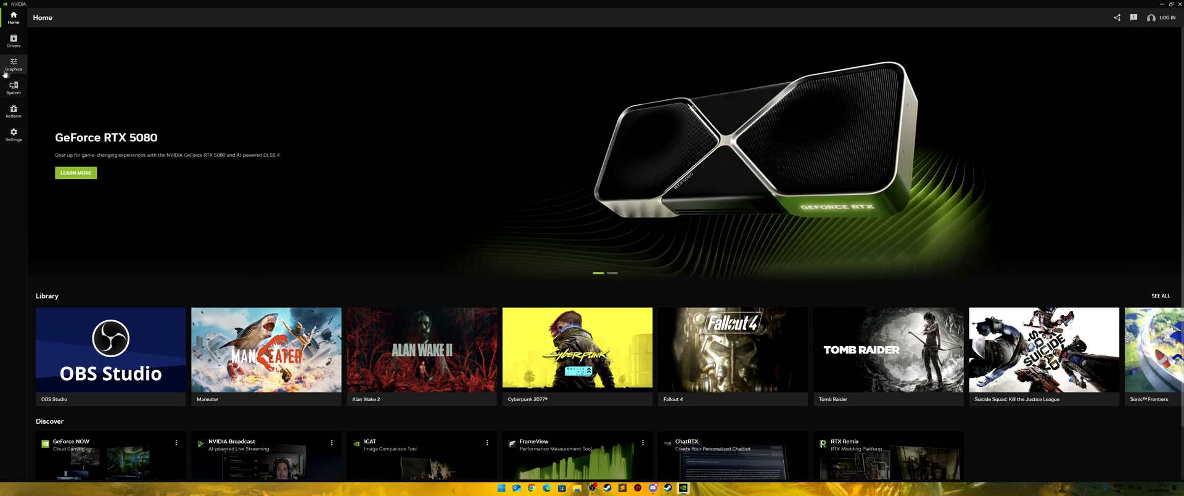
# - Show Cyberpunk 2077's driver settings under Graphics > Program Settings
pyautogui.click(13, 64)
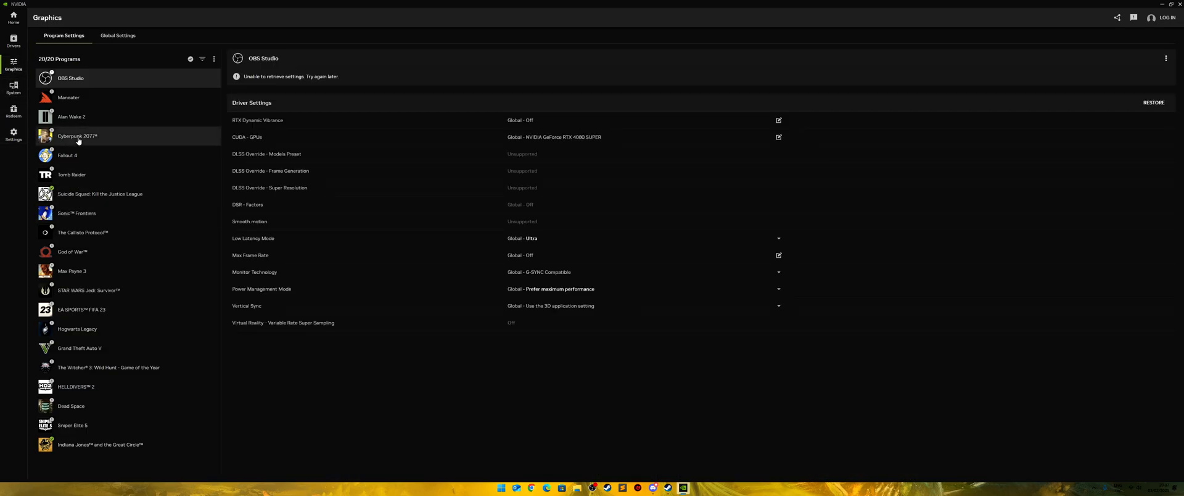
pyautogui.click(77, 135)
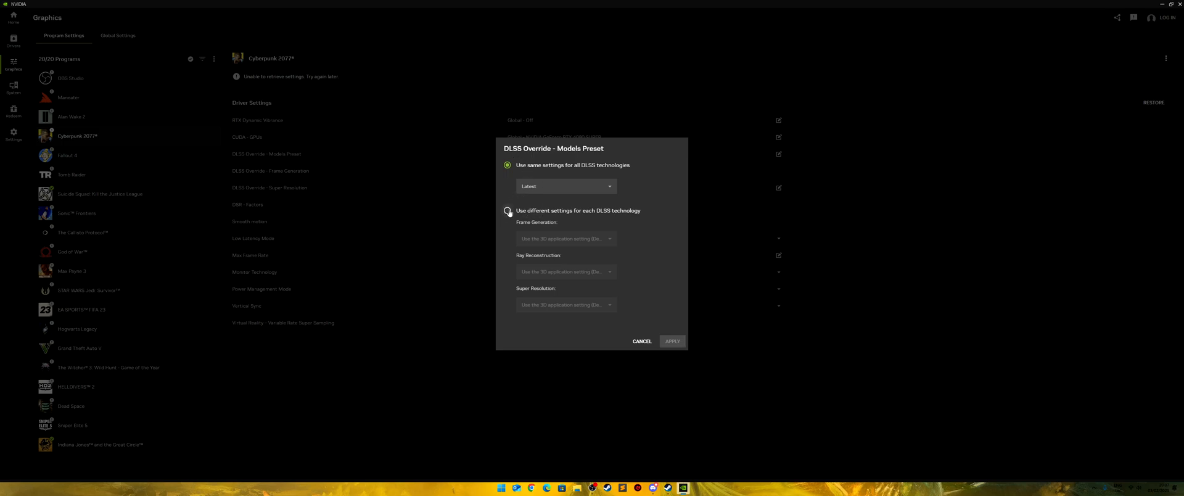
# - Try per-technology presets, return to one Latest preset for all DLSS technologies, and cancel the dialog
pyautogui.click(507, 211)
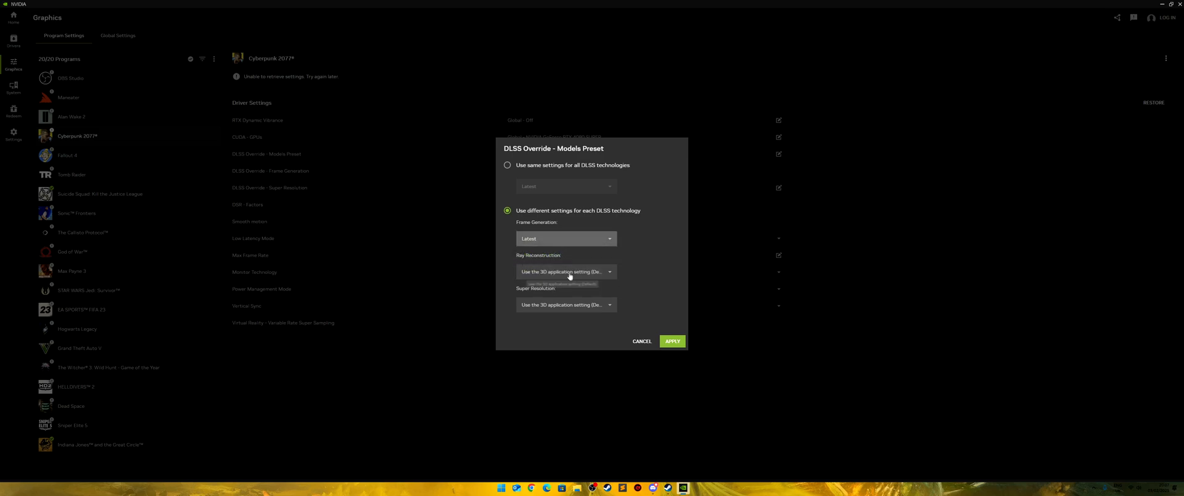
pyautogui.click(566, 304)
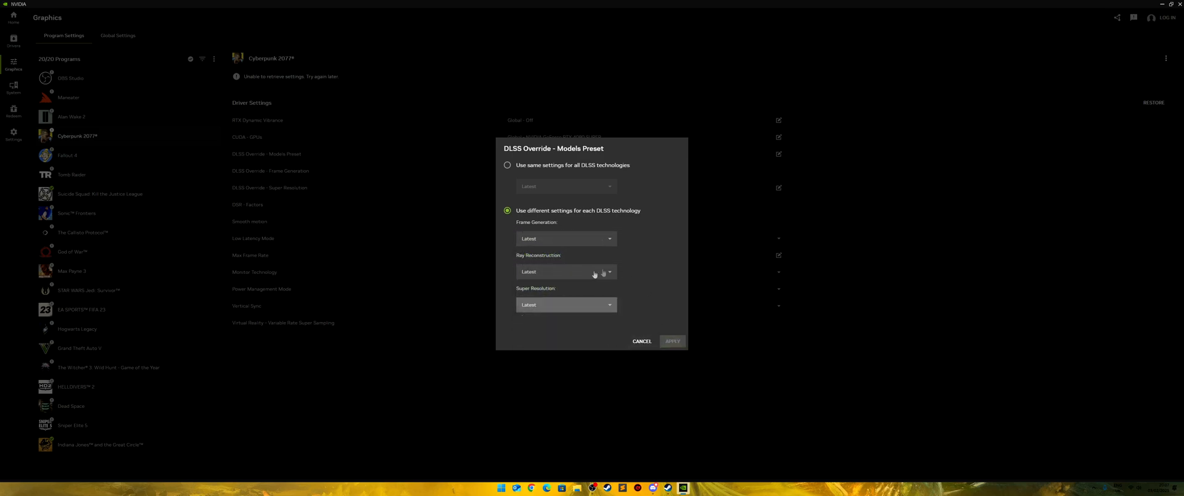
pyautogui.click(507, 165)
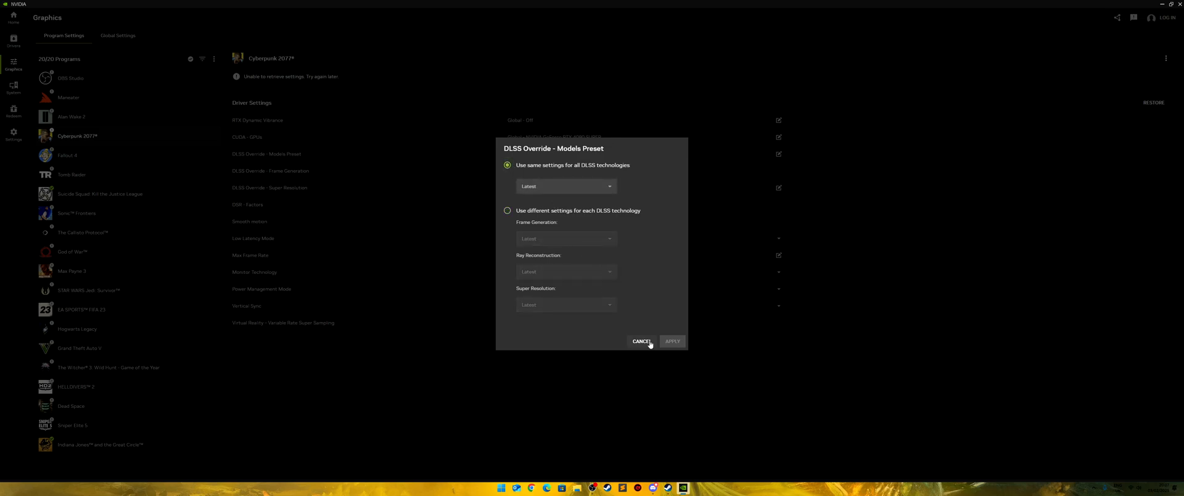
pyautogui.click(671, 342)
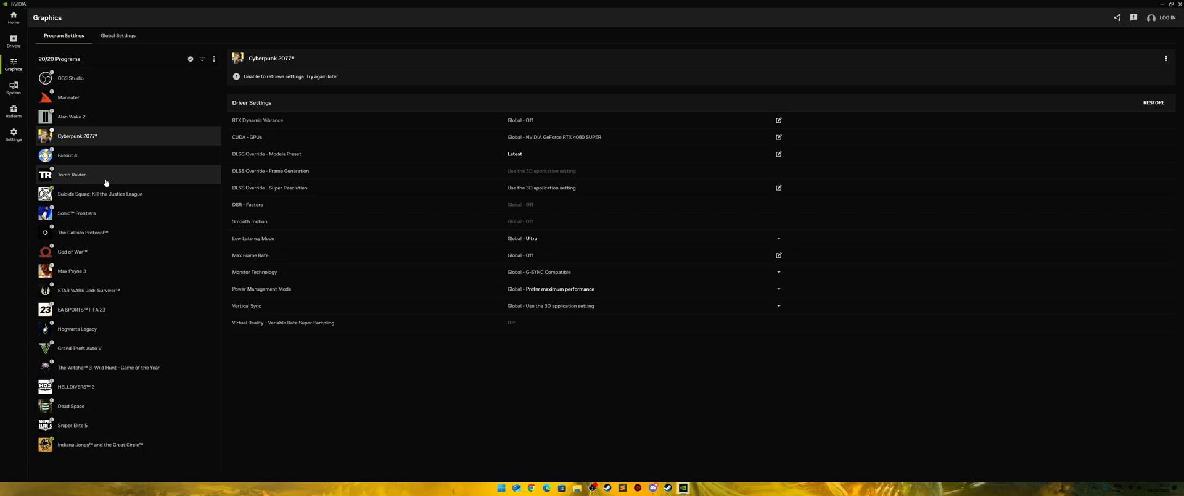
pyautogui.moveTo(111, 176)
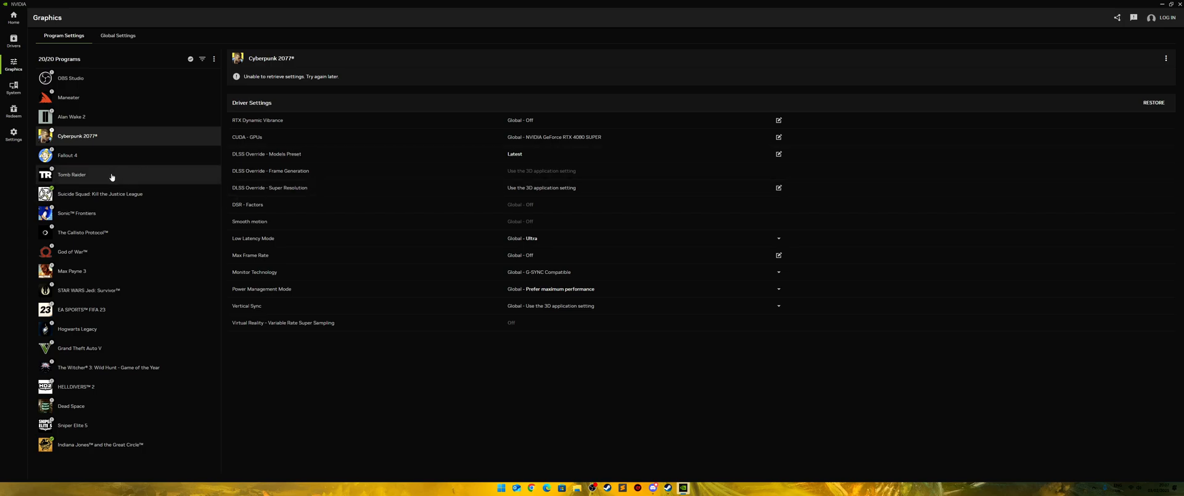
pyautogui.click(72, 174)
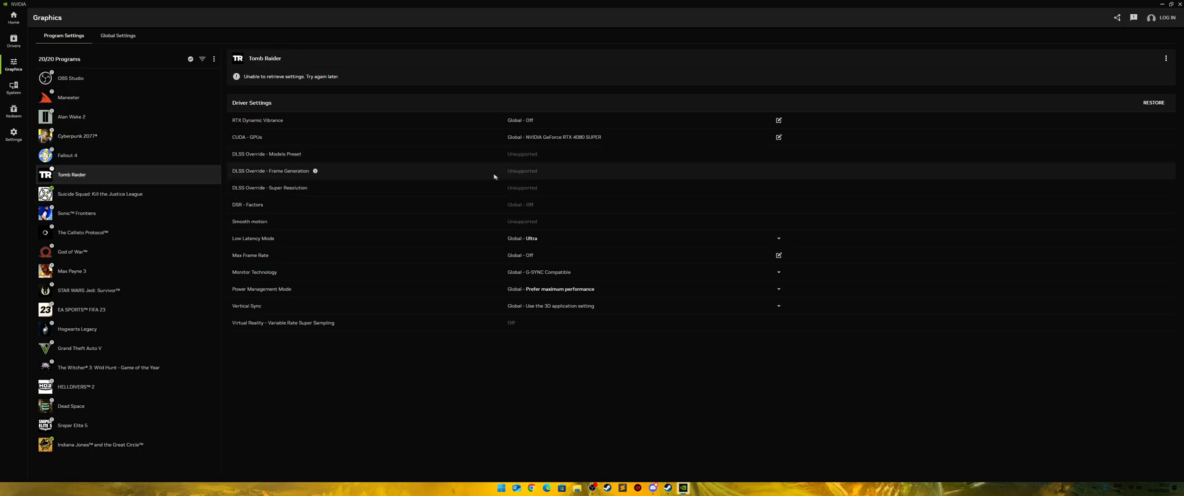
pyautogui.moveTo(552, 170)
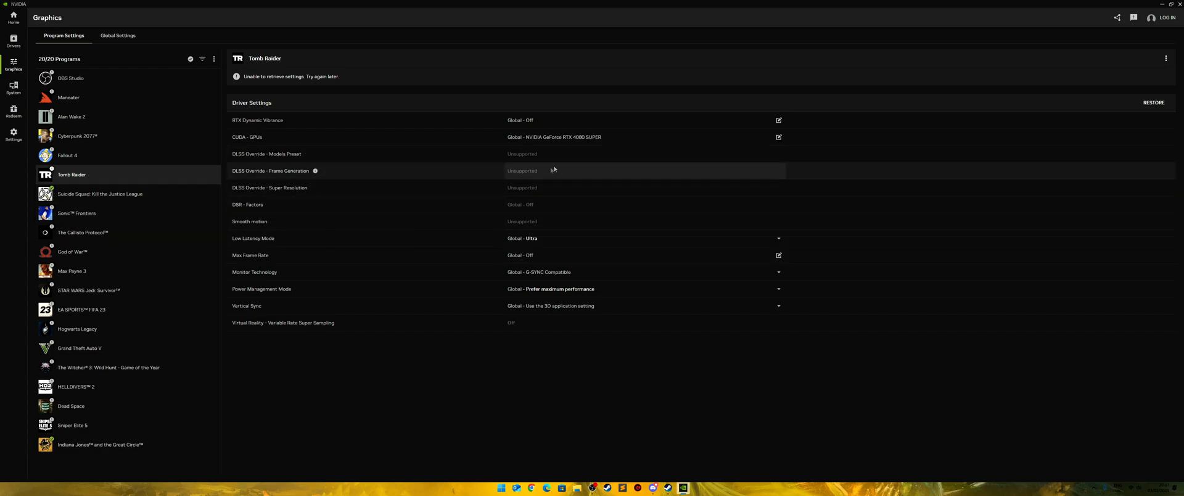
pyautogui.moveTo(194, 143)
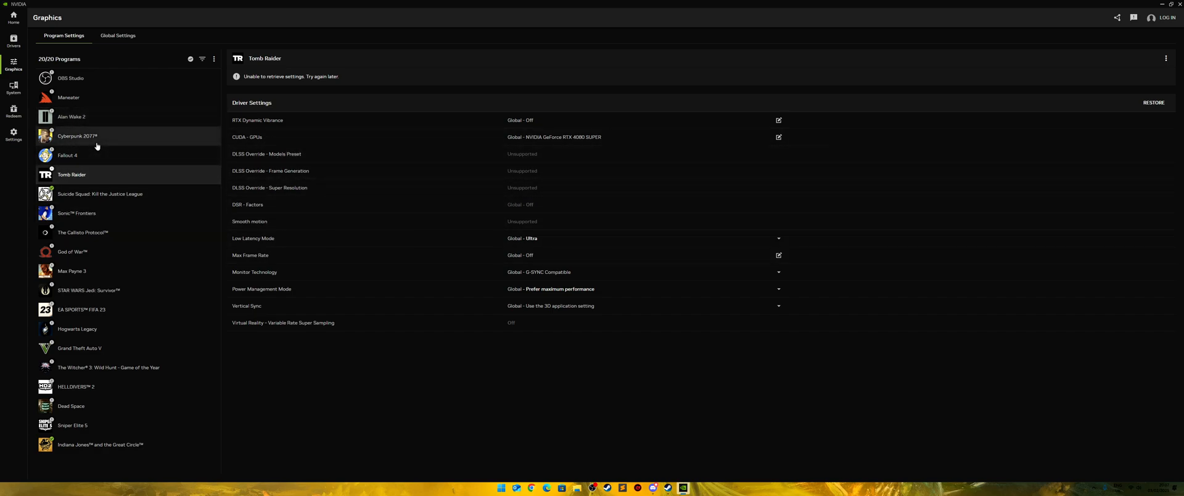
pyautogui.click(77, 136)
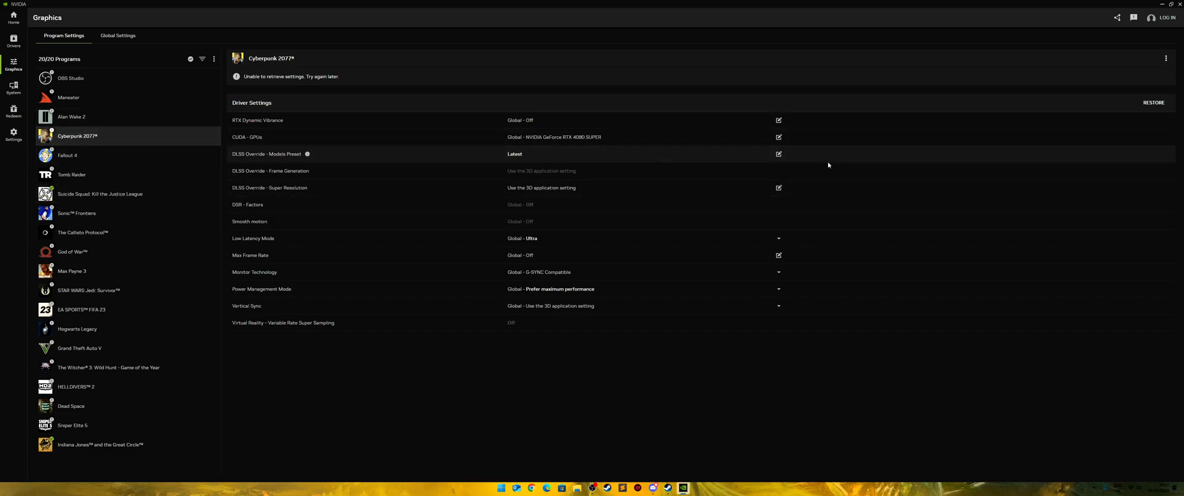
pyautogui.click(71, 174)
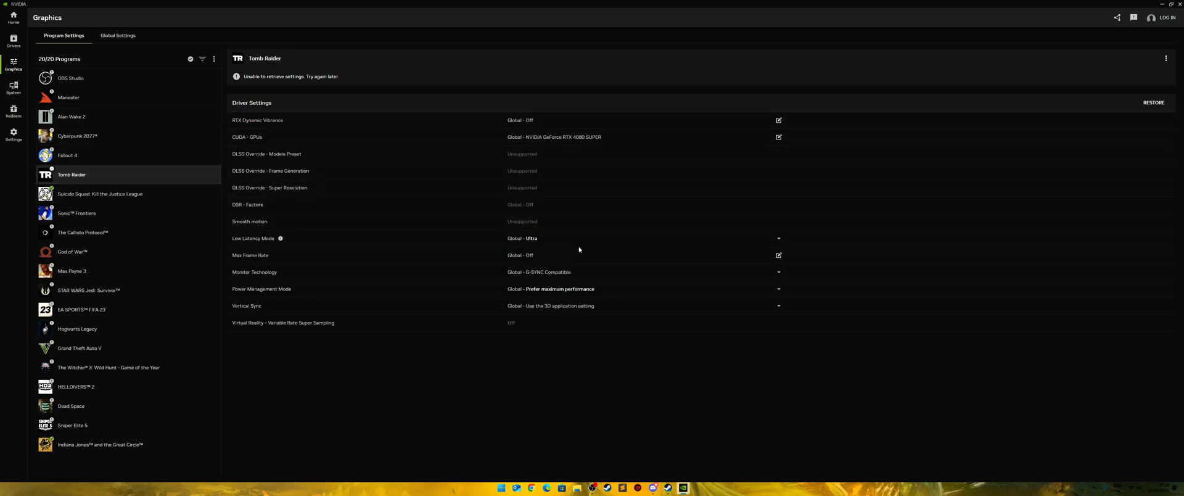
pyautogui.moveTo(322, 271)
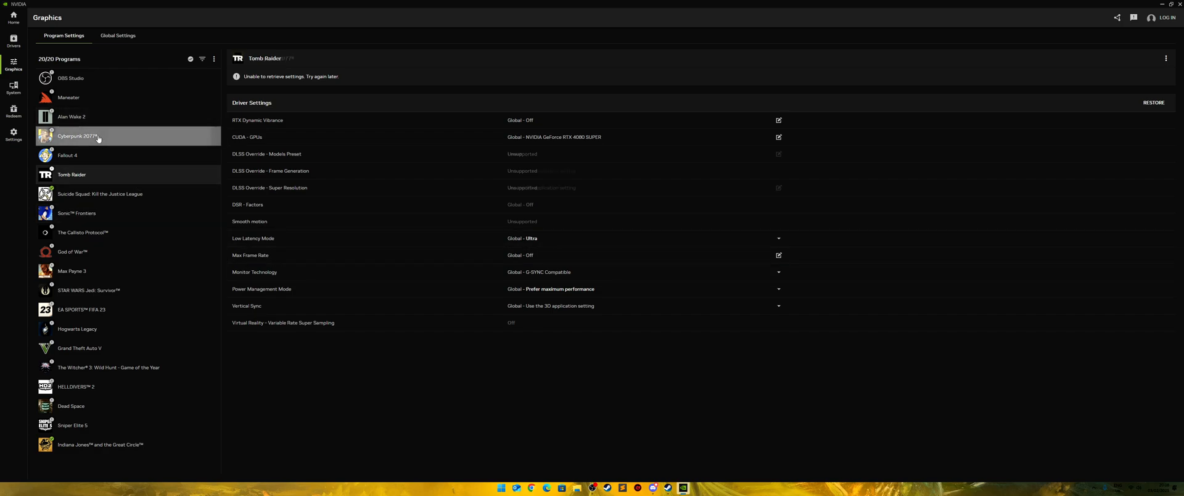
pyautogui.click(76, 135)
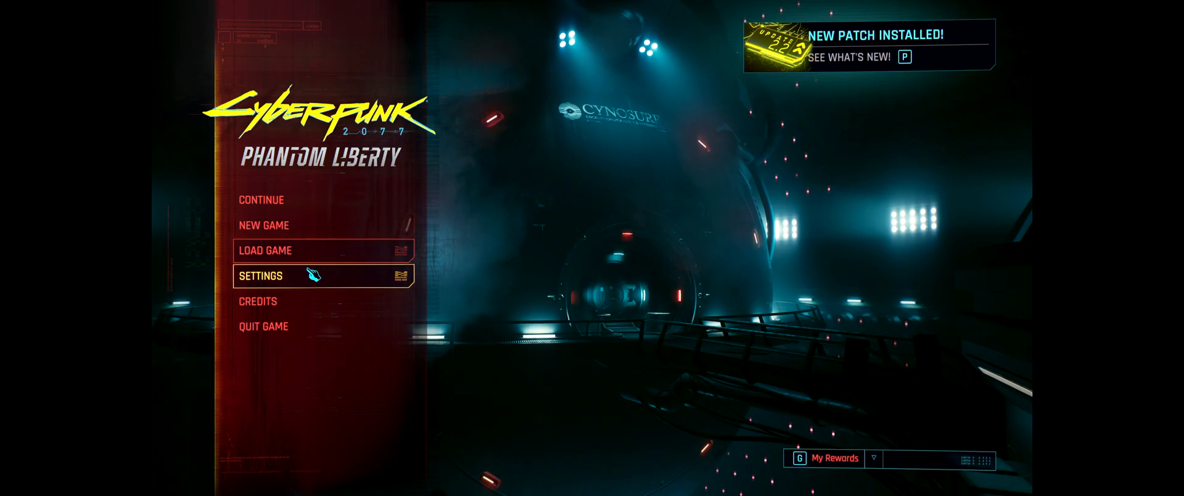
# - Enter Settings from the Cyberpunk 2077 main menu to reach the Graphics options
pyautogui.click(262, 275)
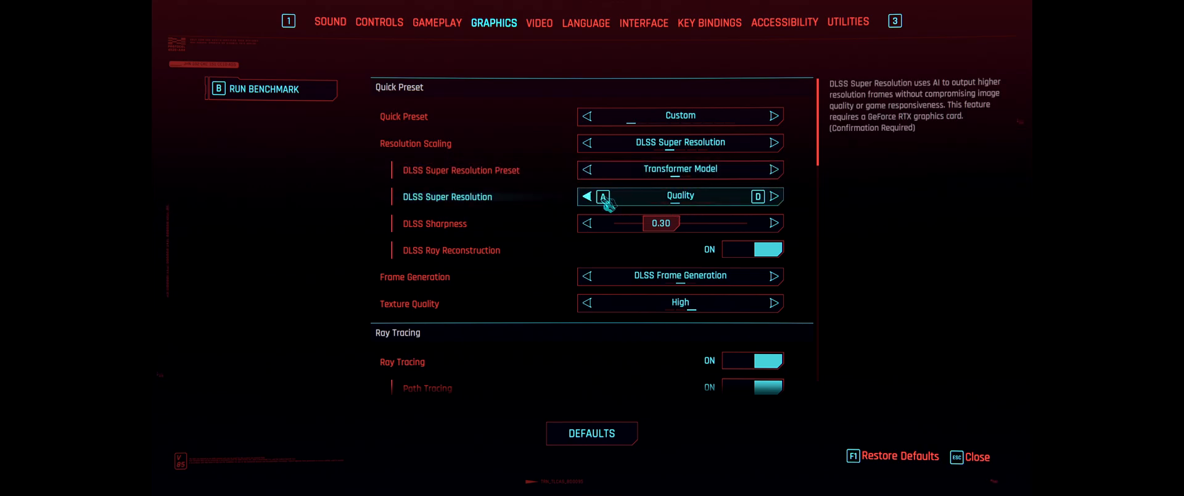
# - Advance Resolution Scaling twice, from DLSS Super Resolution to AMD FidelityFX Super Resolution 3
pyautogui.click(588, 143)
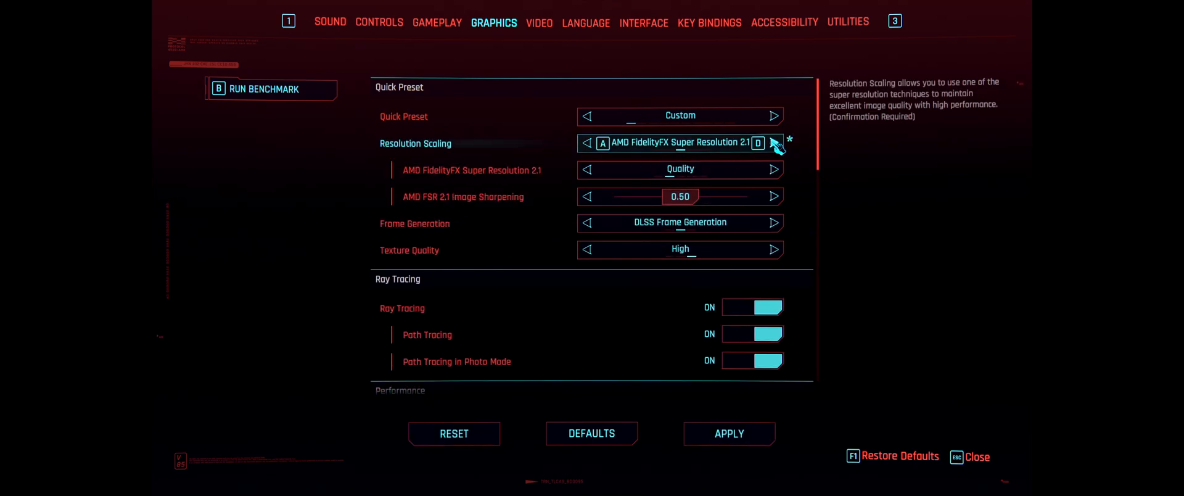
pyautogui.click(773, 143)
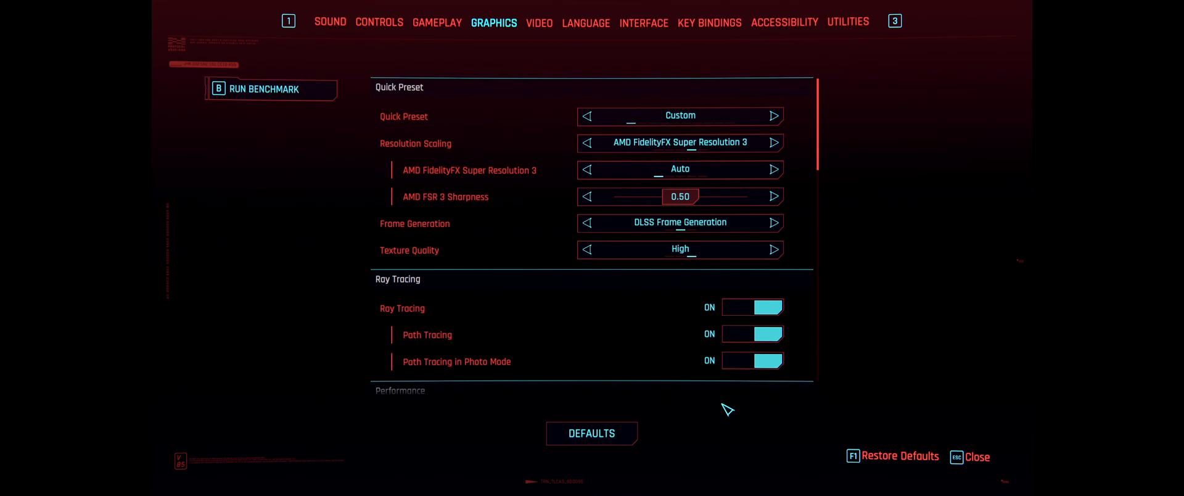
pyautogui.moveTo(702, 416)
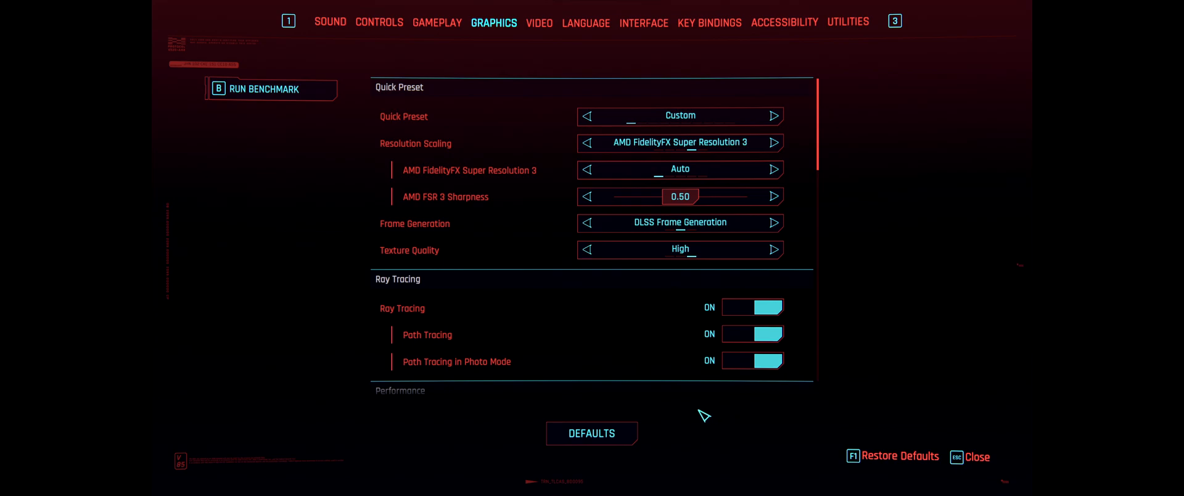